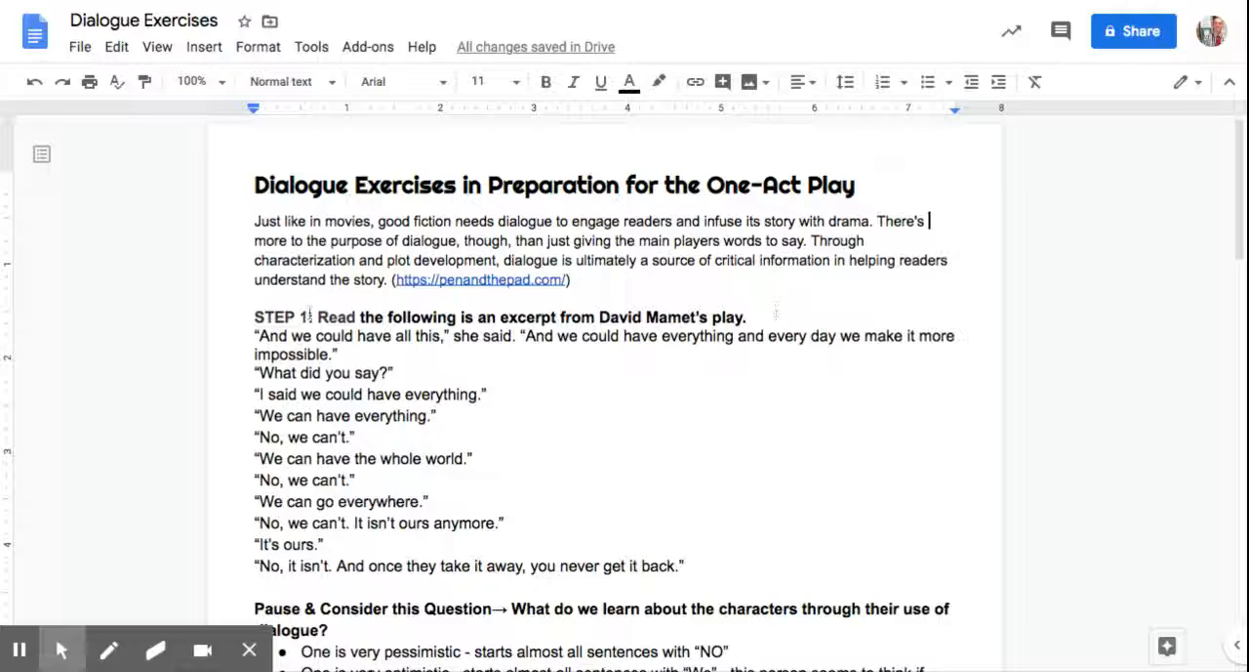
Delete the stray space in the fourth discussion bullet so it reads 'choppy/short'
{"action": "scroll", "scroll_direction": "down", "scroll_amount": 3}
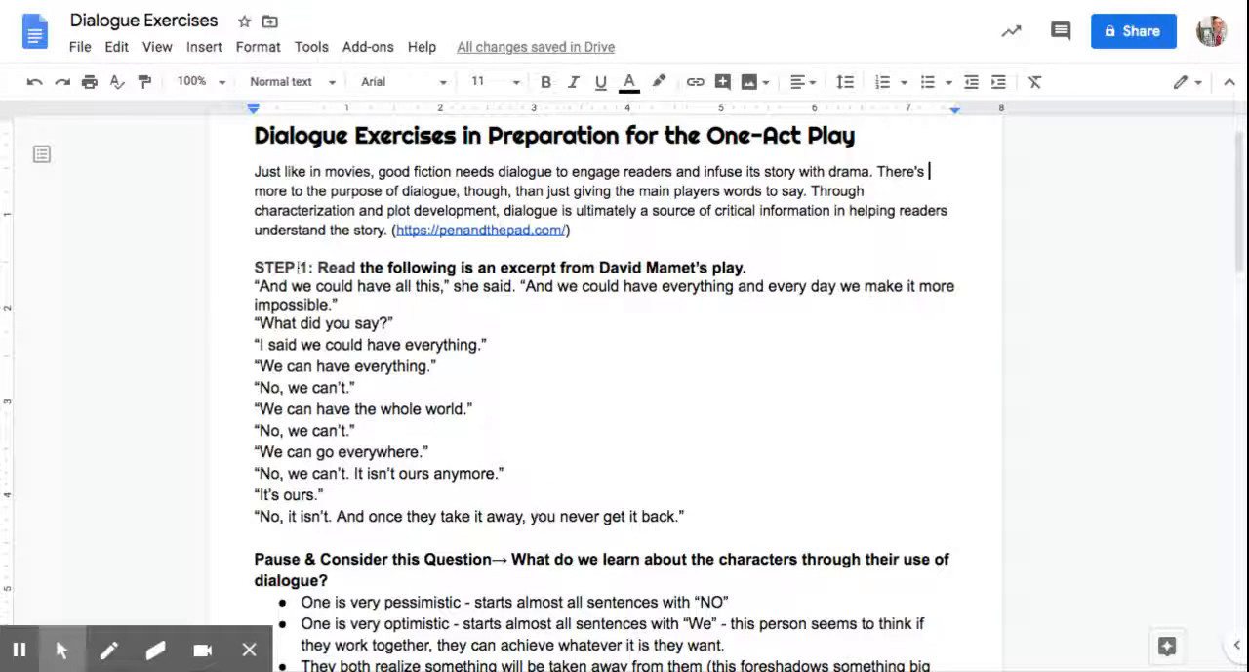
{"action": "double_click", "coordinate": [279, 266]}
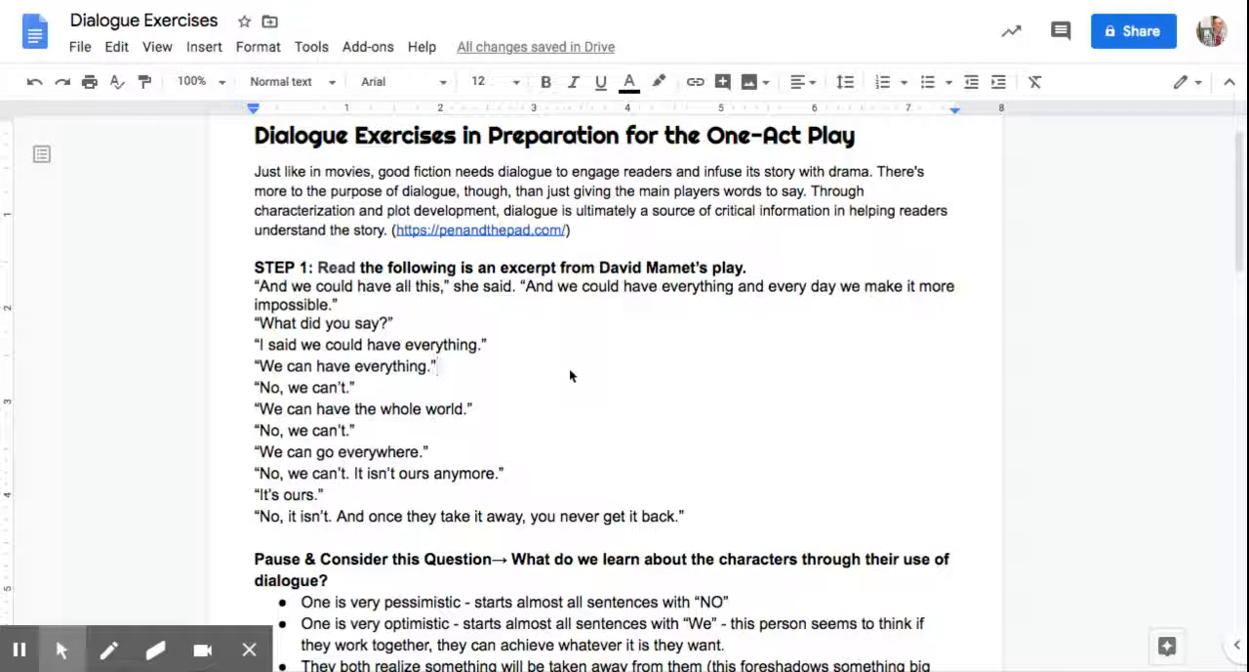
{"action": "scroll", "scroll_direction": "down", "scroll_amount": 3}
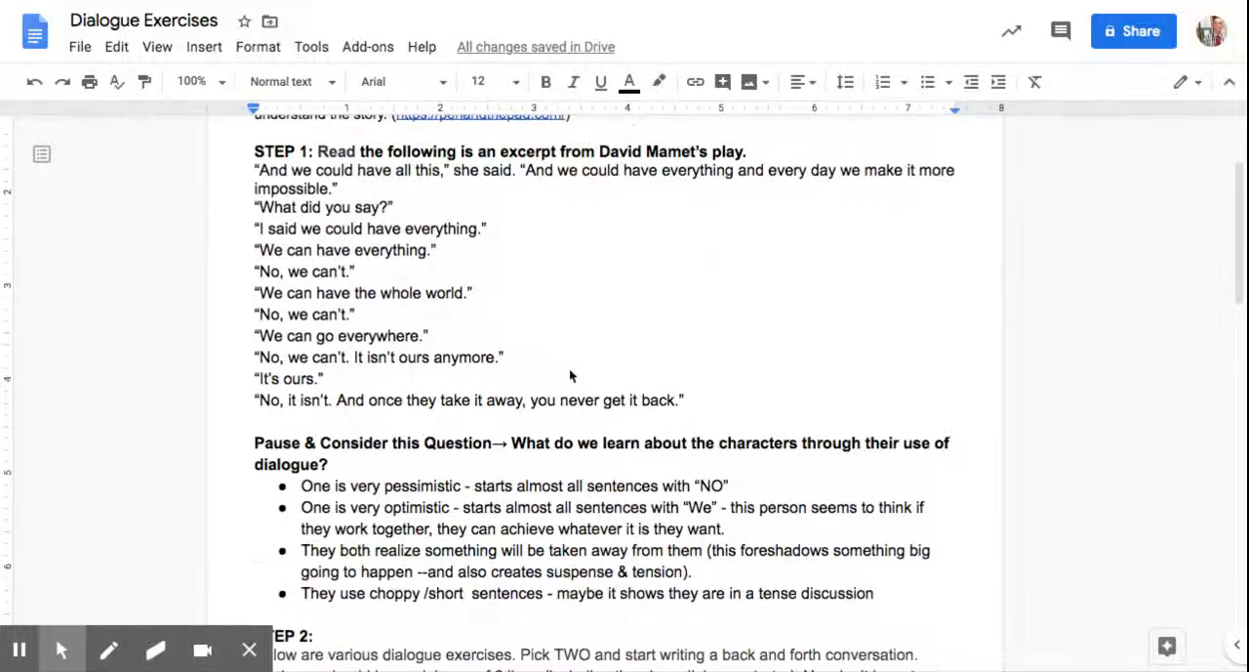
{"action": "left_click", "coordinate": [437, 250]}
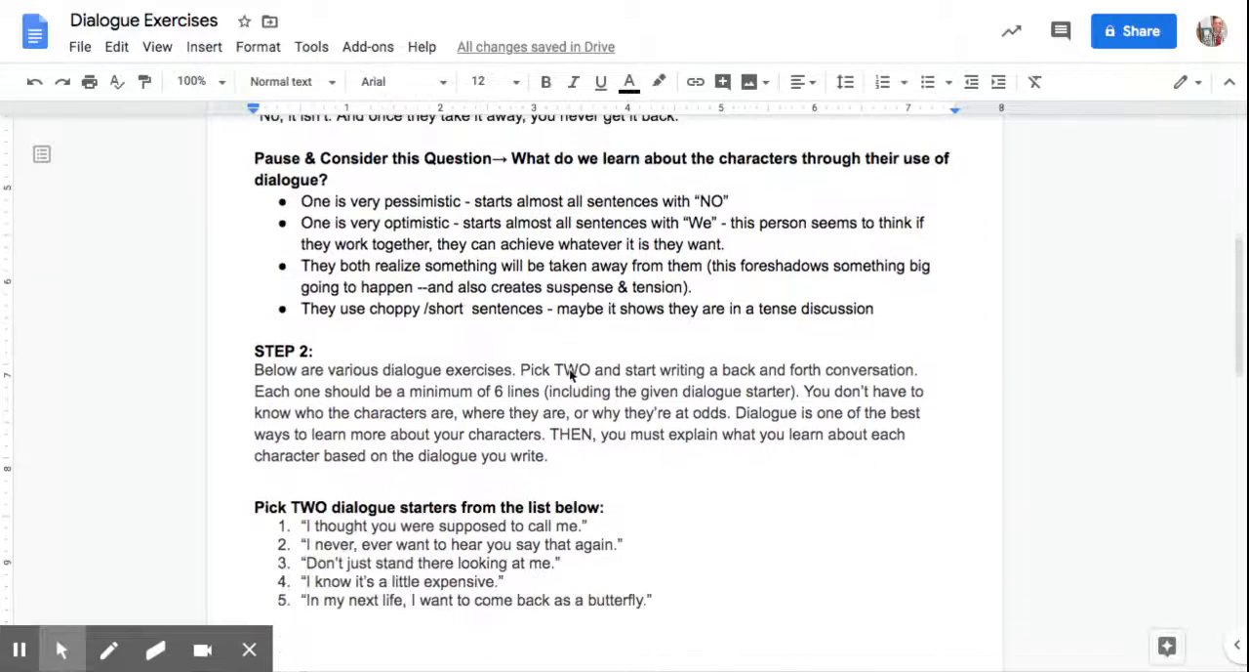
{"action": "scroll", "scroll_direction": "up", "scroll_amount": 3}
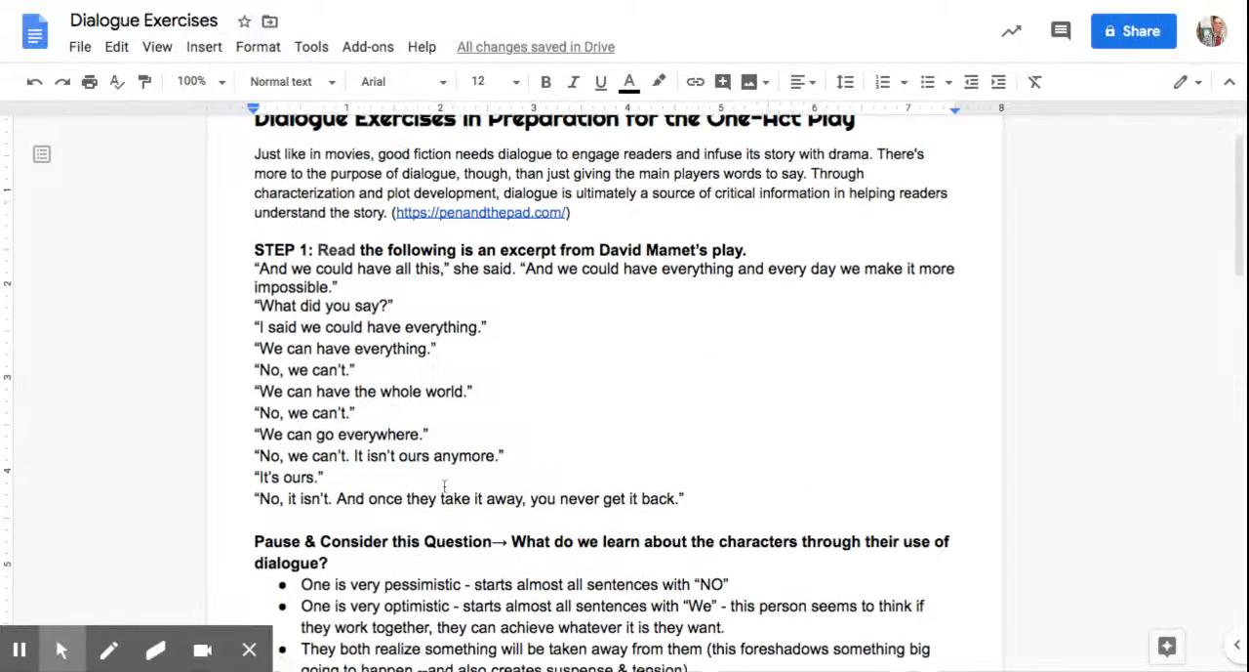
{"action": "scroll", "scroll_direction": "down", "scroll_amount": 3}
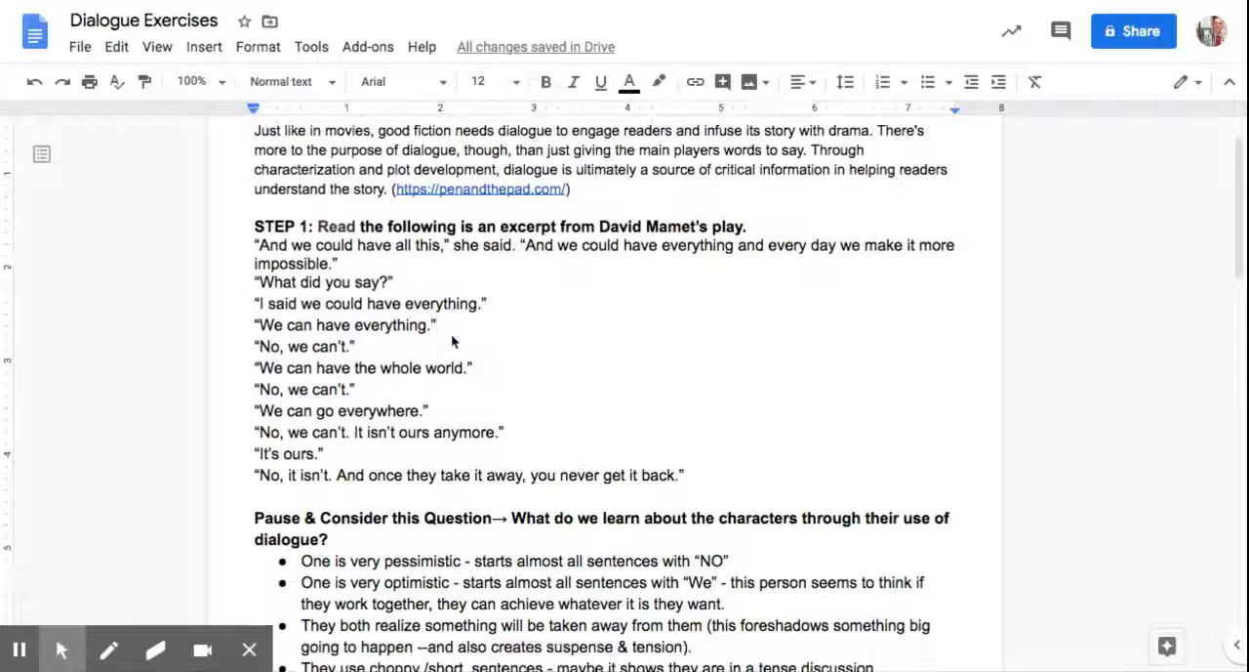
{"action": "scroll", "scroll_direction": "down", "scroll_amount": 3}
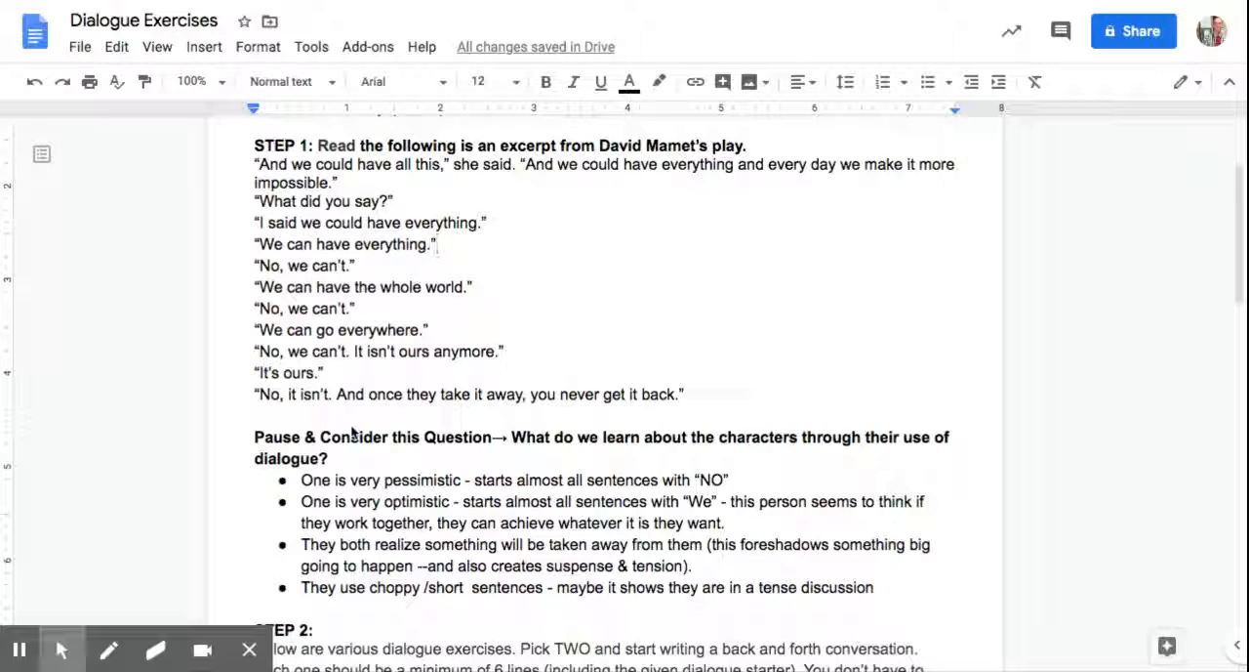
{"action": "scroll", "scroll_direction": "down", "scroll_amount": 3}
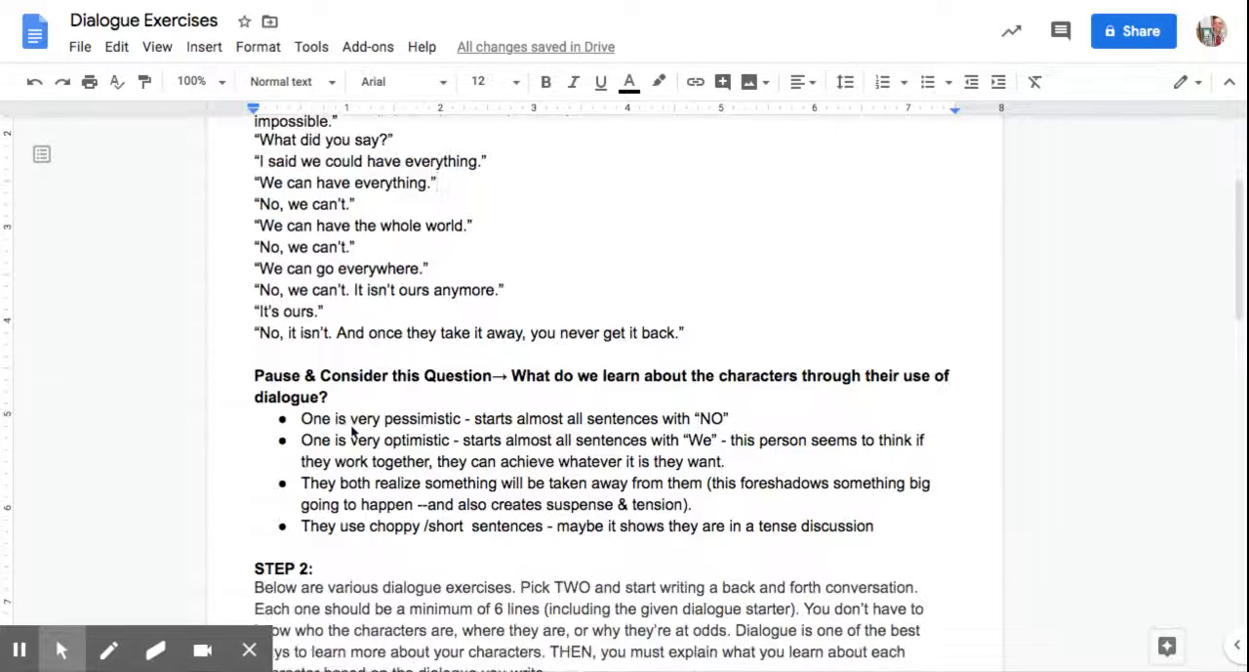
{"action": "scroll", "scroll_direction": "down", "scroll_amount": 3}
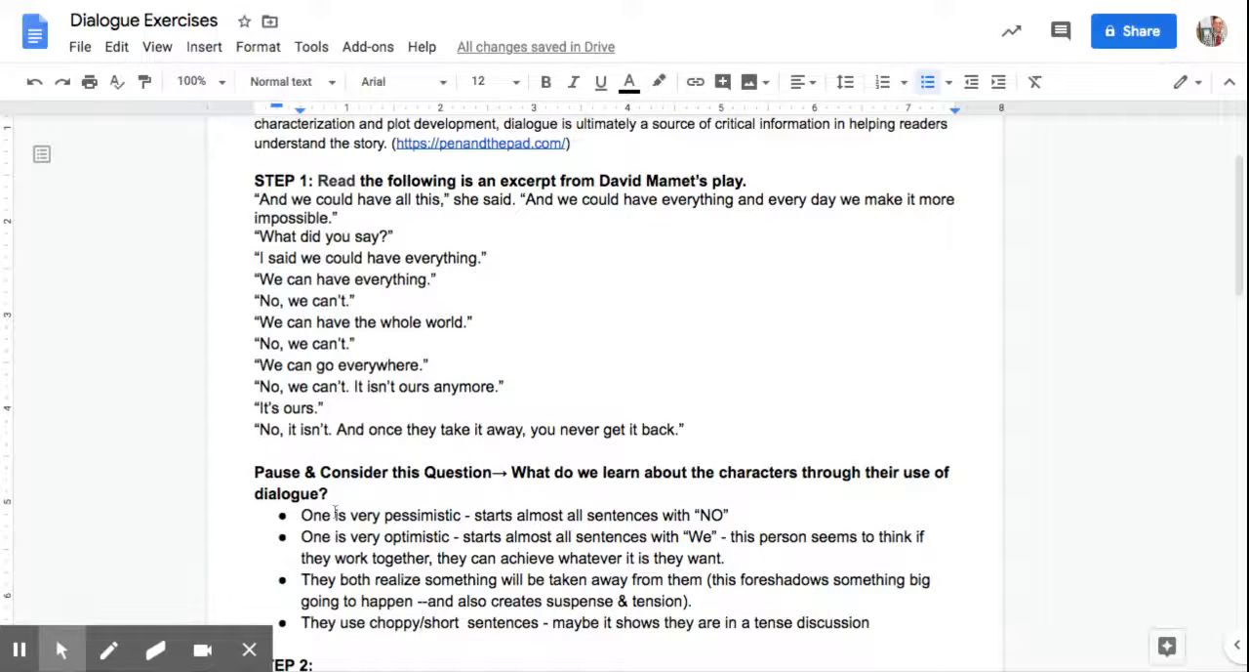
{"action": "scroll", "scroll_direction": "down", "scroll_amount": 3}
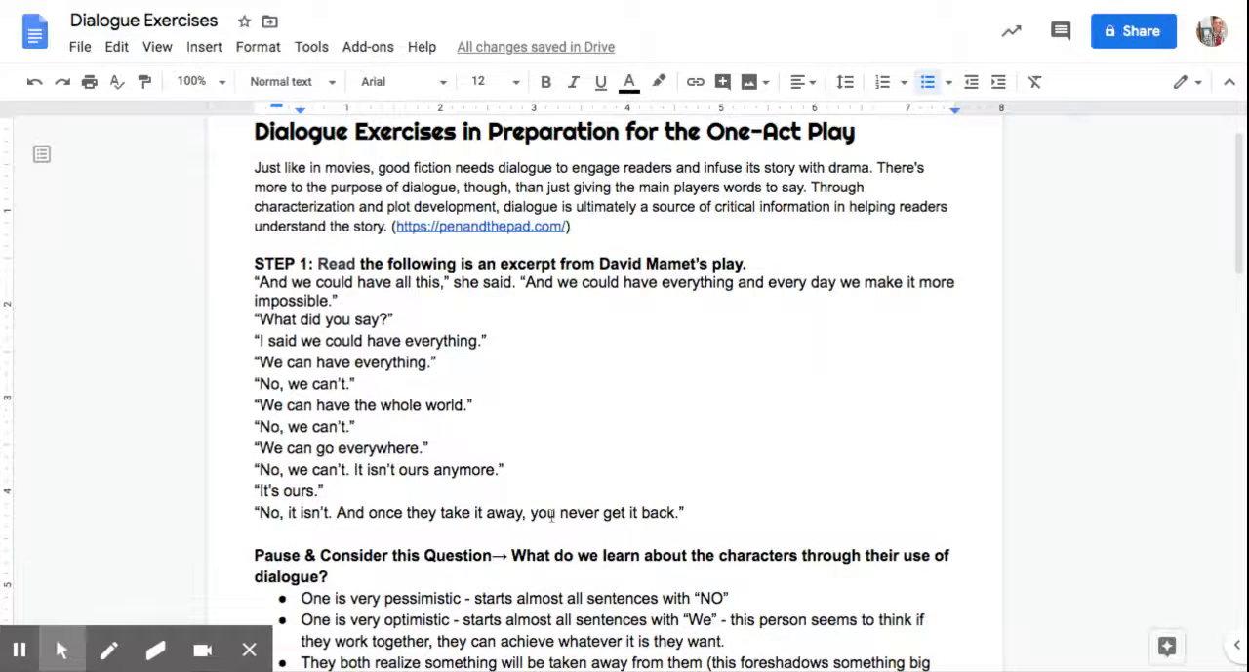
{"action": "scroll", "scroll_direction": "down", "scroll_amount": 3}
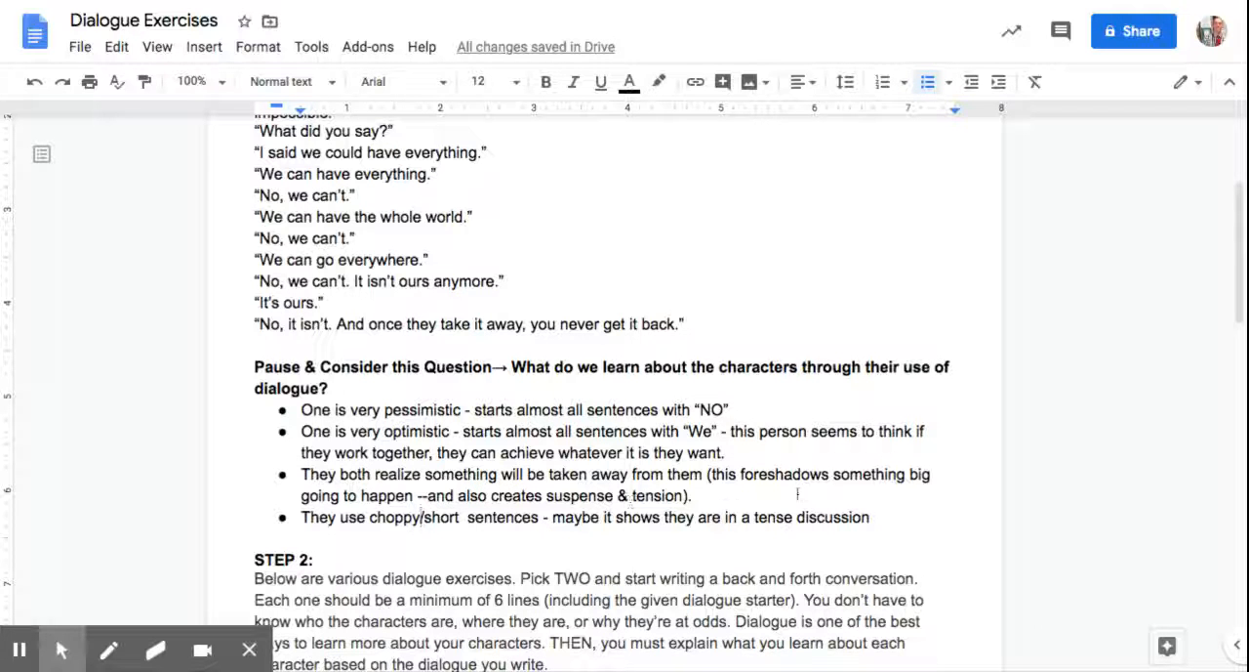
{"action": "scroll", "scroll_direction": "down", "scroll_amount": 3}
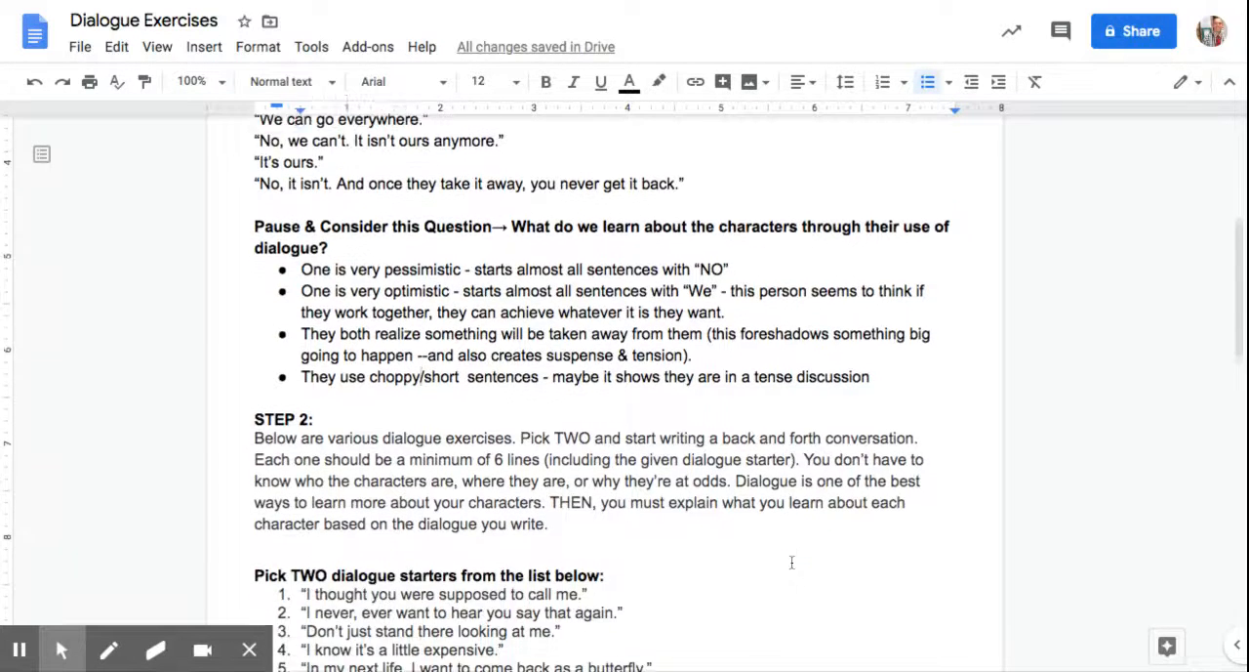
{"action": "scroll", "scroll_direction": "down", "scroll_amount": 3}
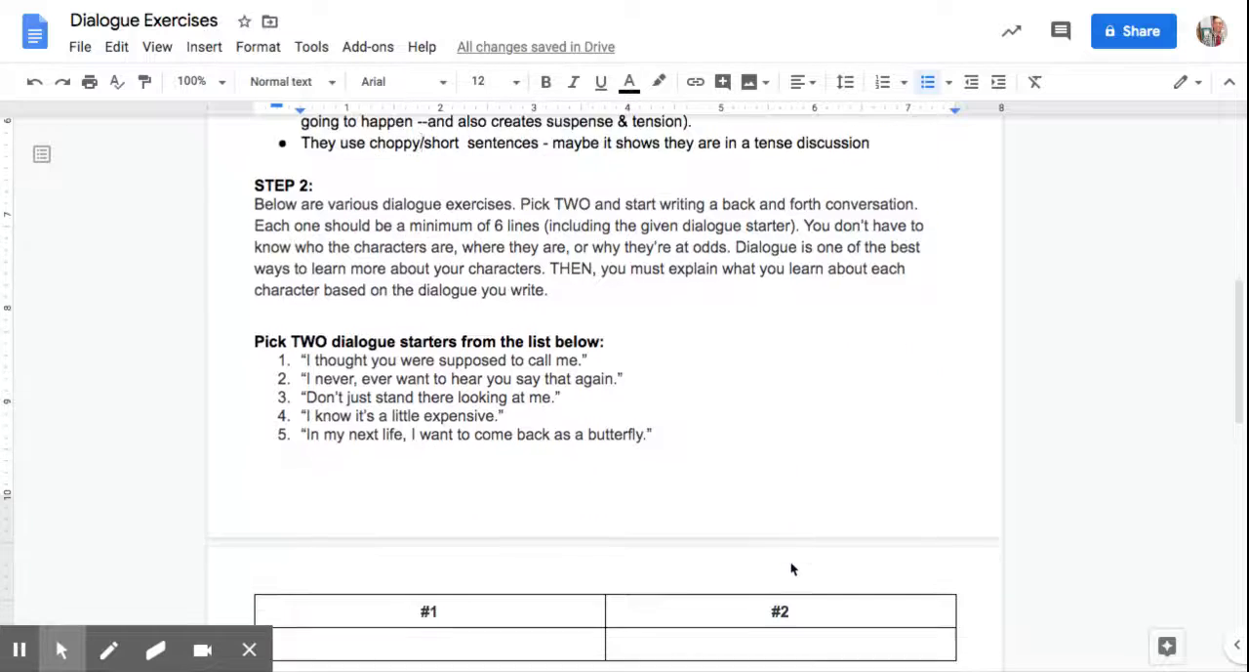
Insert 'sentence starter' into Step 2 so it reads 'Pick TWO sentence starters'
{"action": "scroll", "scroll_direction": "down", "scroll_amount": 3}
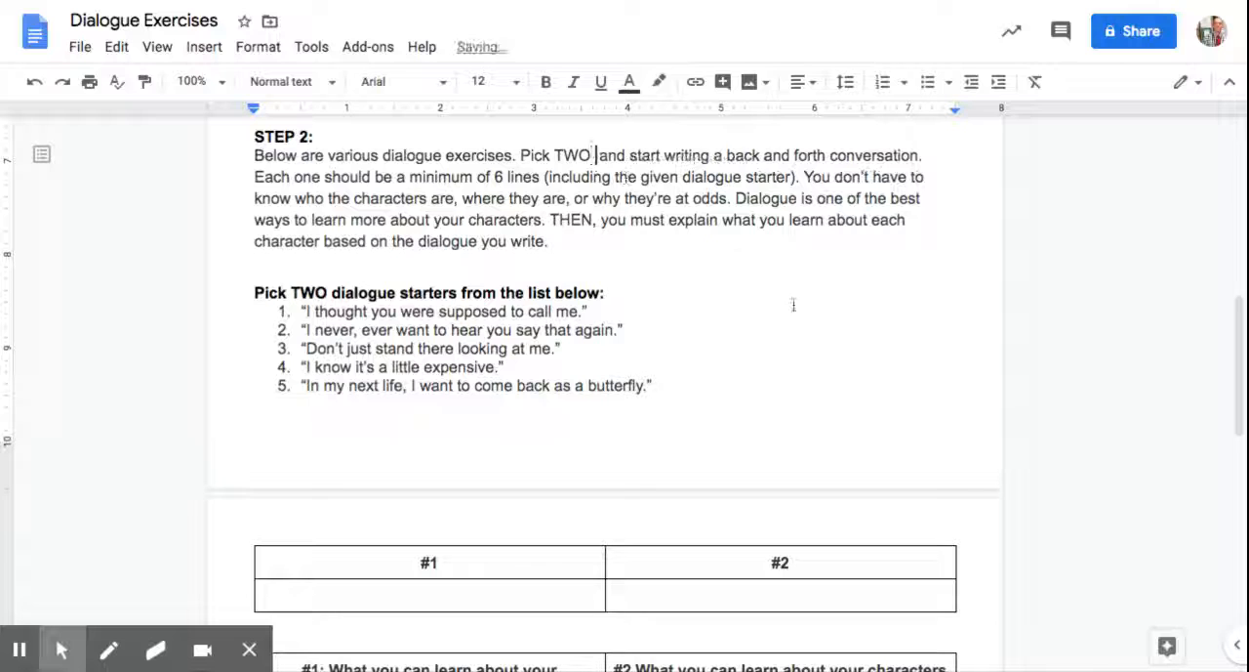
{"action": "type", "text": "sentence starters"}
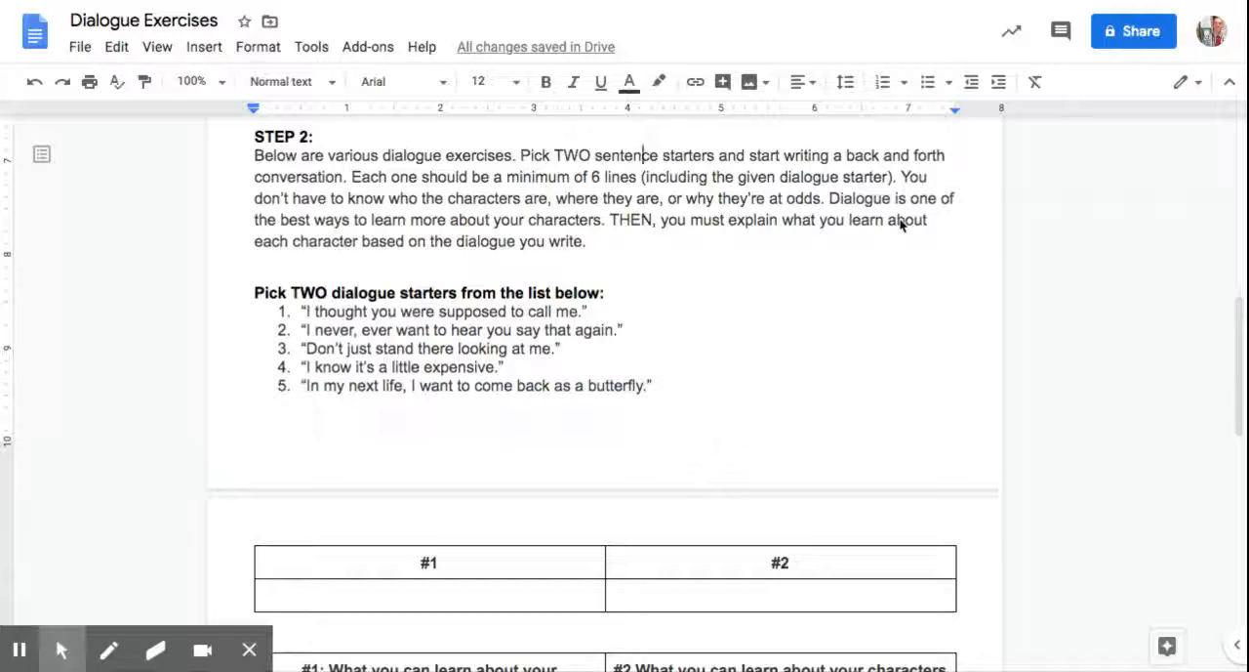
Scroll back up to the document title, intro and Step 1 Mamet excerpt
{"action": "scroll", "scroll_direction": "up", "scroll_amount": 3}
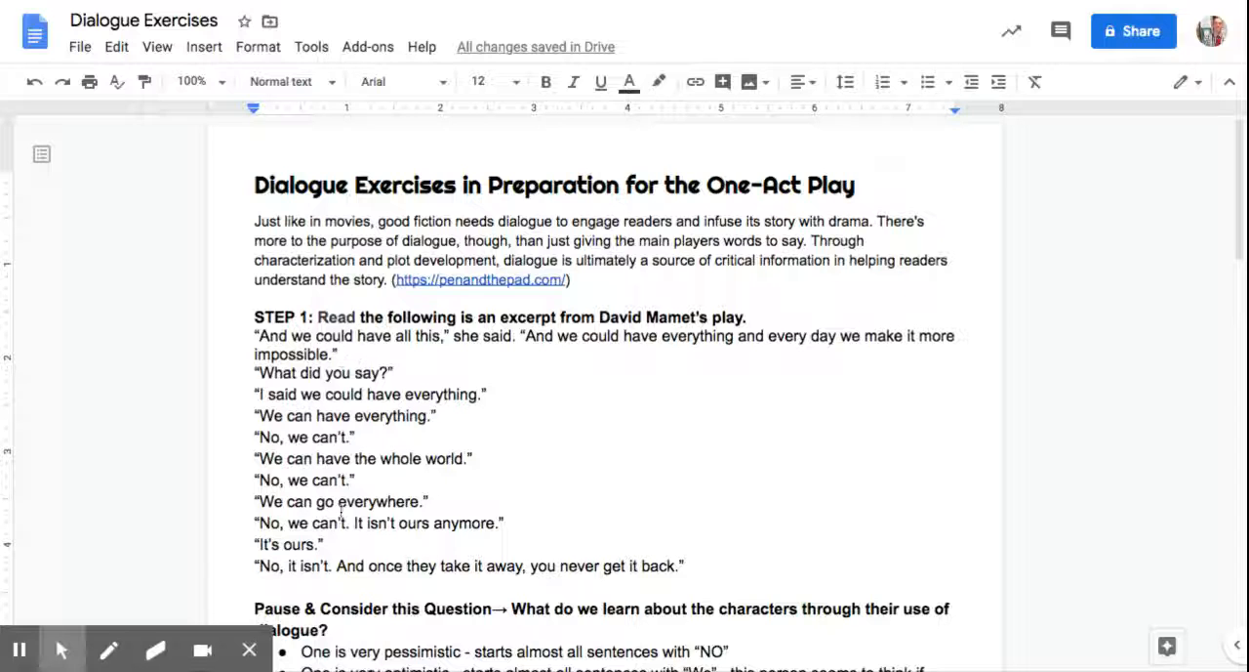
Type speaker labels A:, John: and related lines into the #1 answer cell, then select them
{"action": "scroll", "scroll_direction": "down", "scroll_amount": 3}
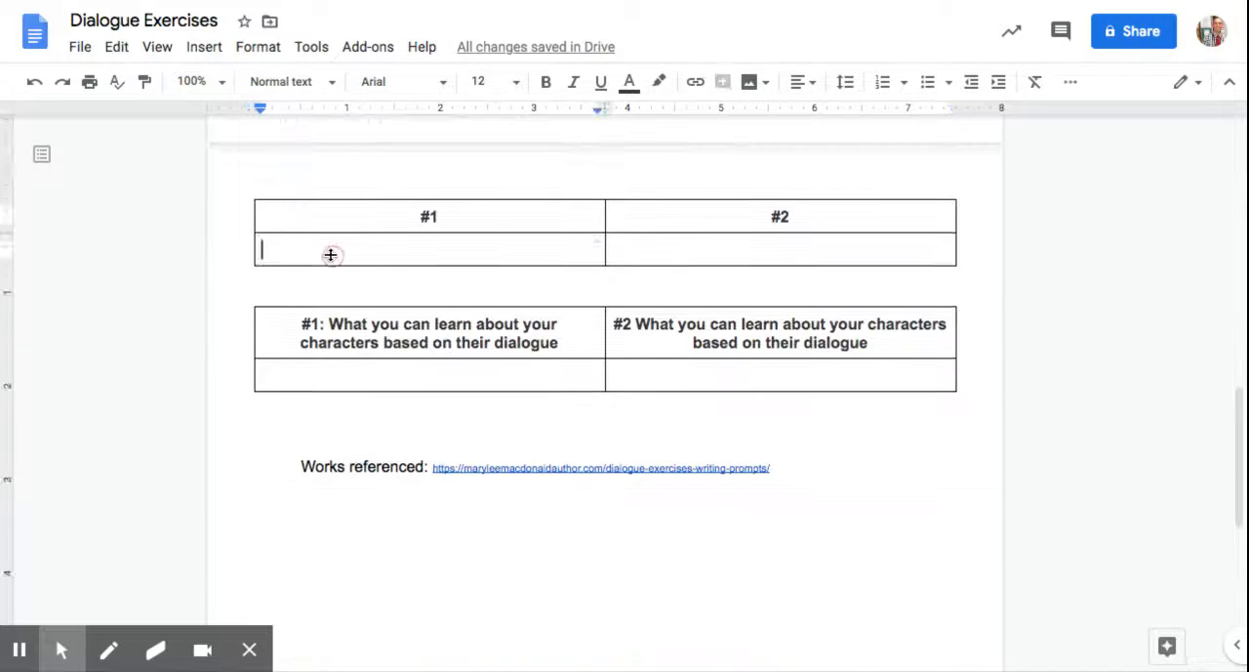
{"action": "type", "text": "A:"}
{"action": "type", "text": "B:"}
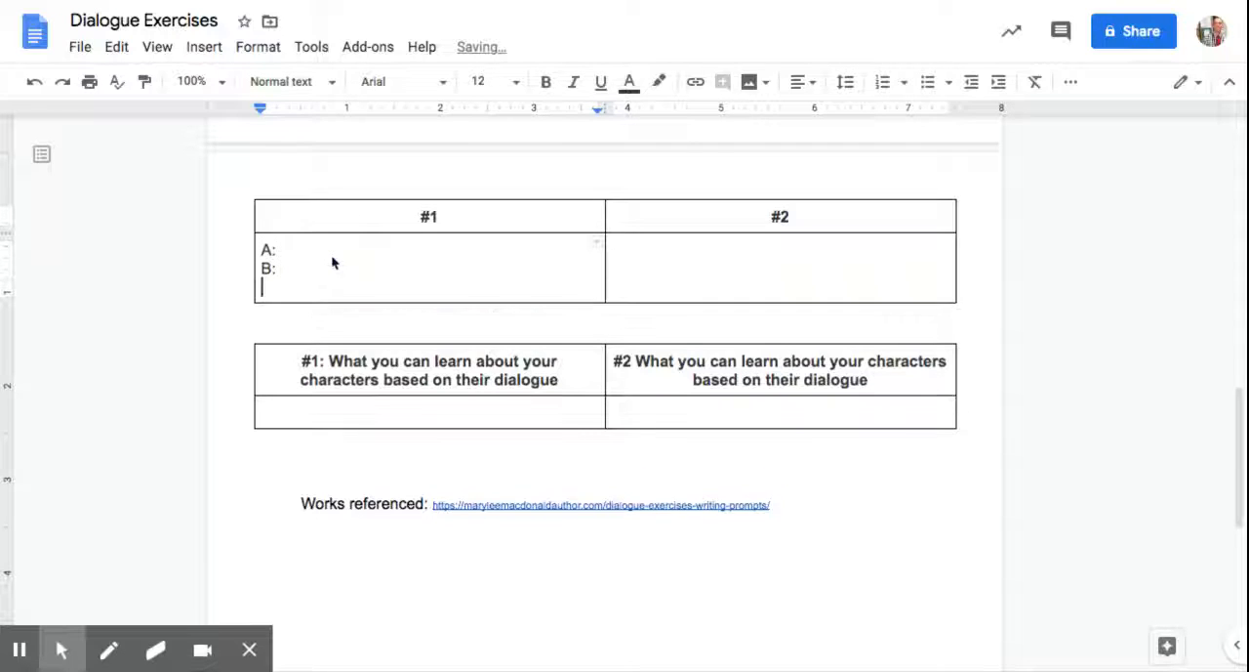
{"action": "type", "text": "A:"}
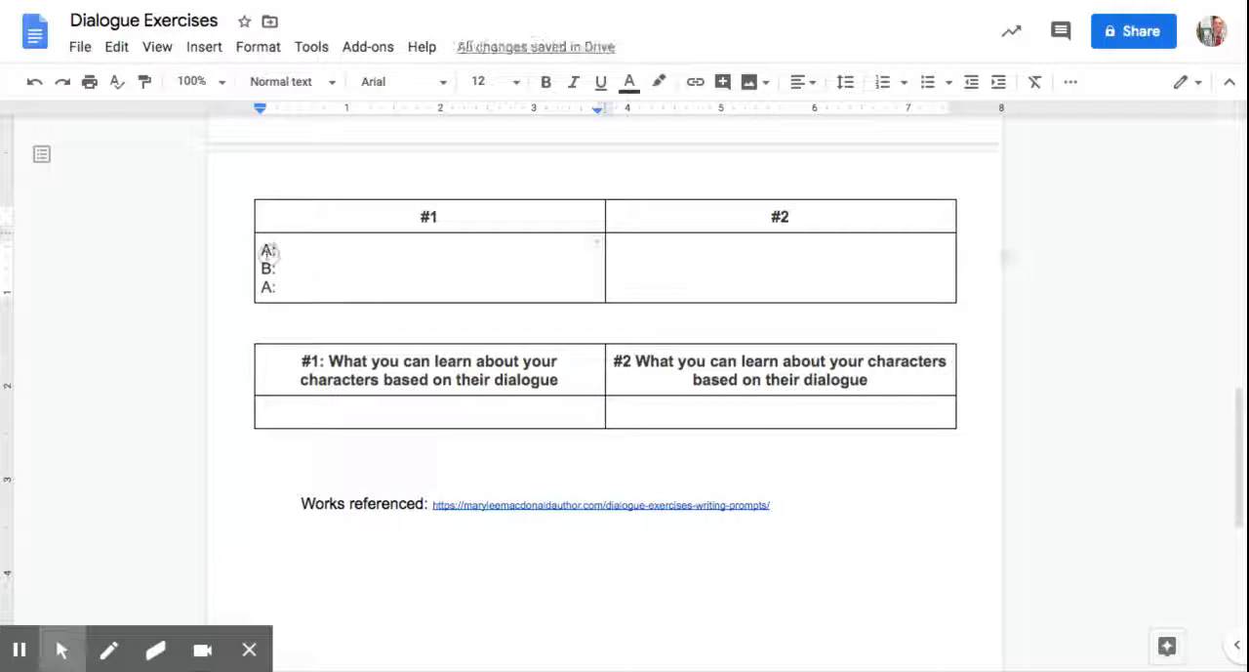
{"action": "type", "text": "John"}
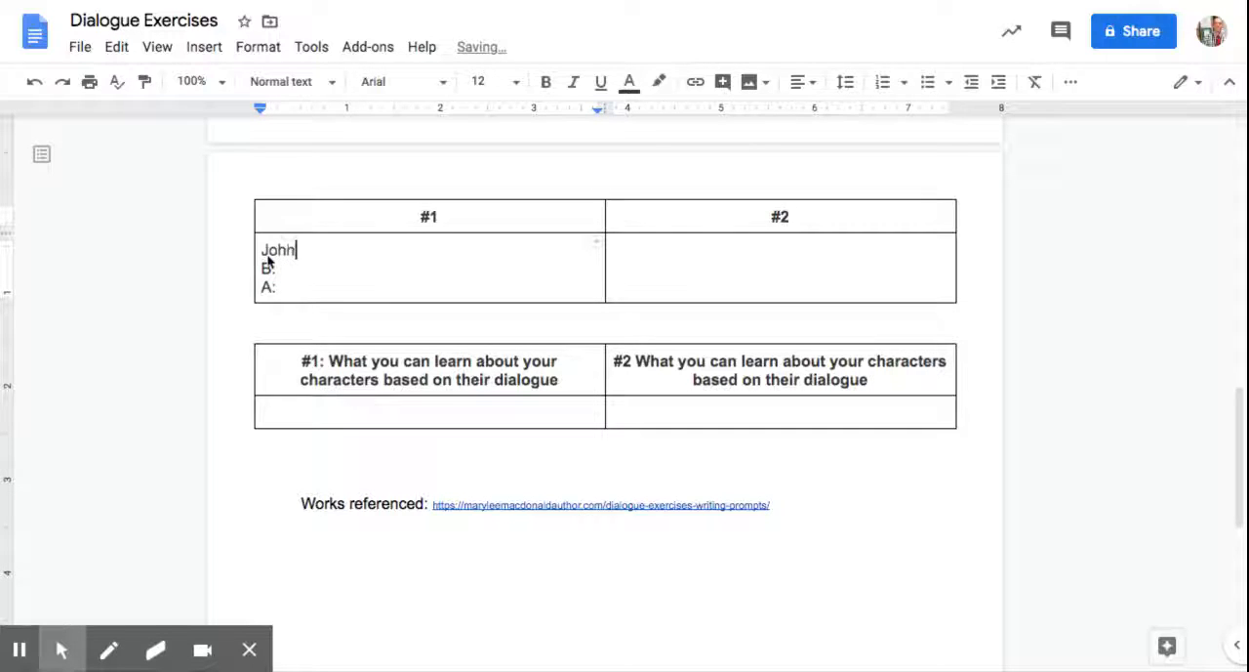
{"action": "type", "text": ":"}
{"action": "type", "text": "Billy:"}
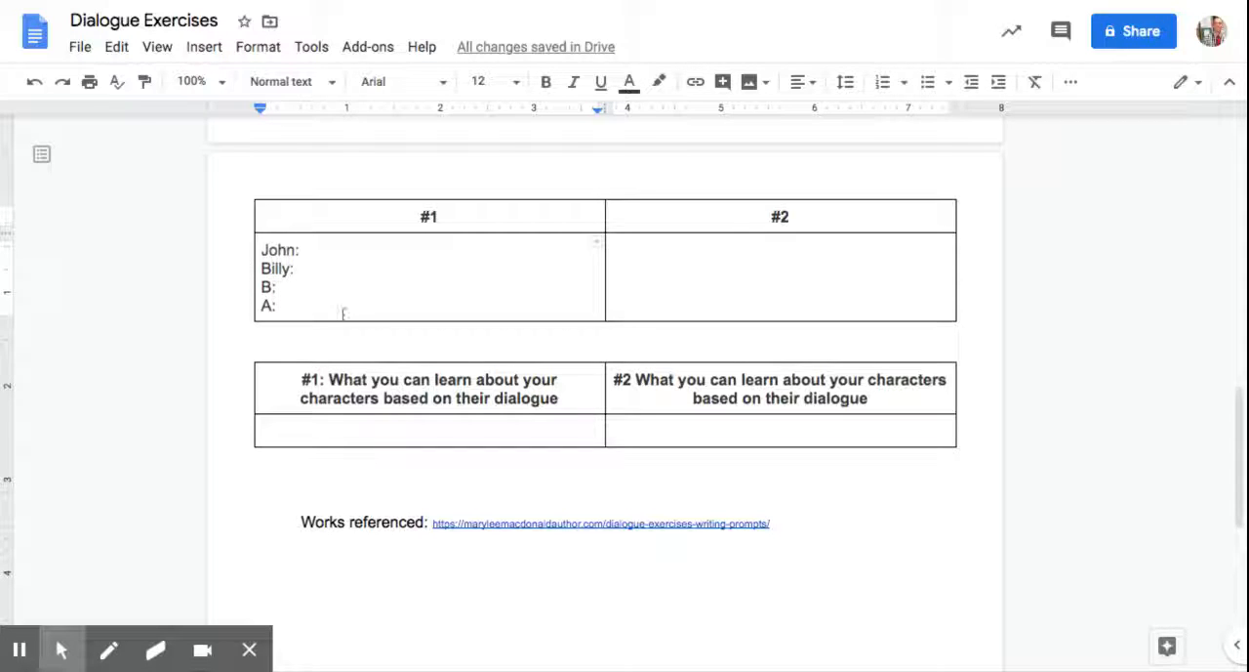
{"action": "left_click_drag", "start_coordinate": [261, 250], "coordinate": [296, 305]}
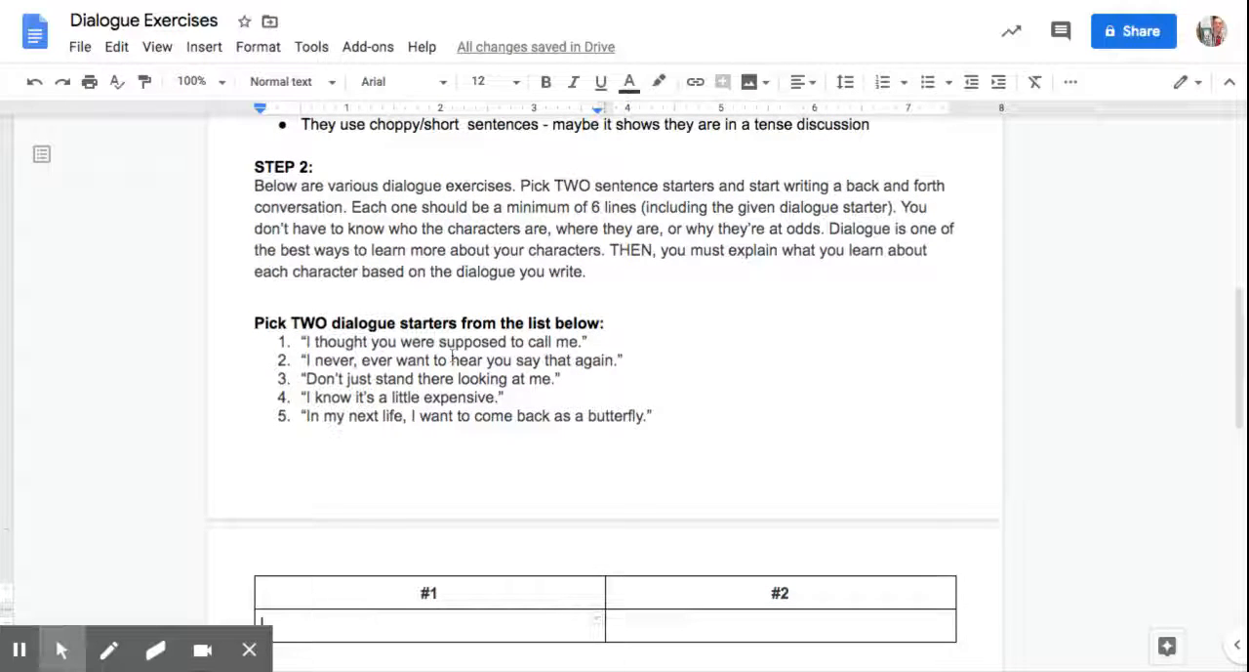
{"action": "mouse_move", "coordinate": [453, 360]}
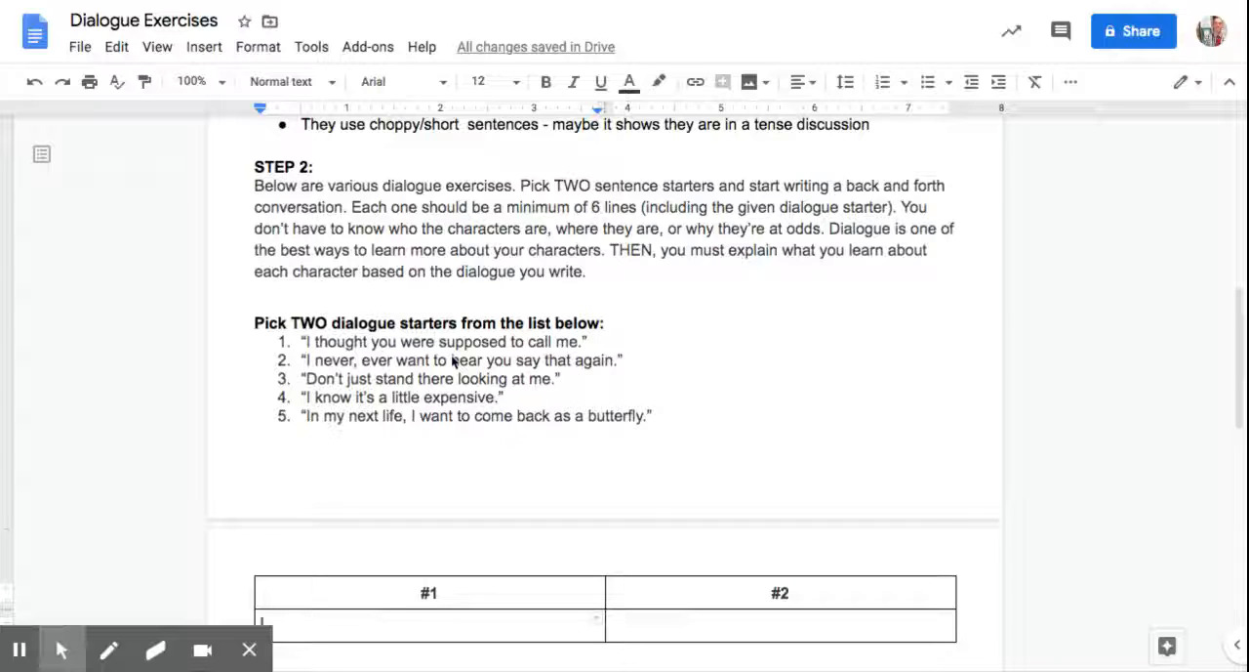
{"action": "mouse_move", "coordinate": [507, 518]}
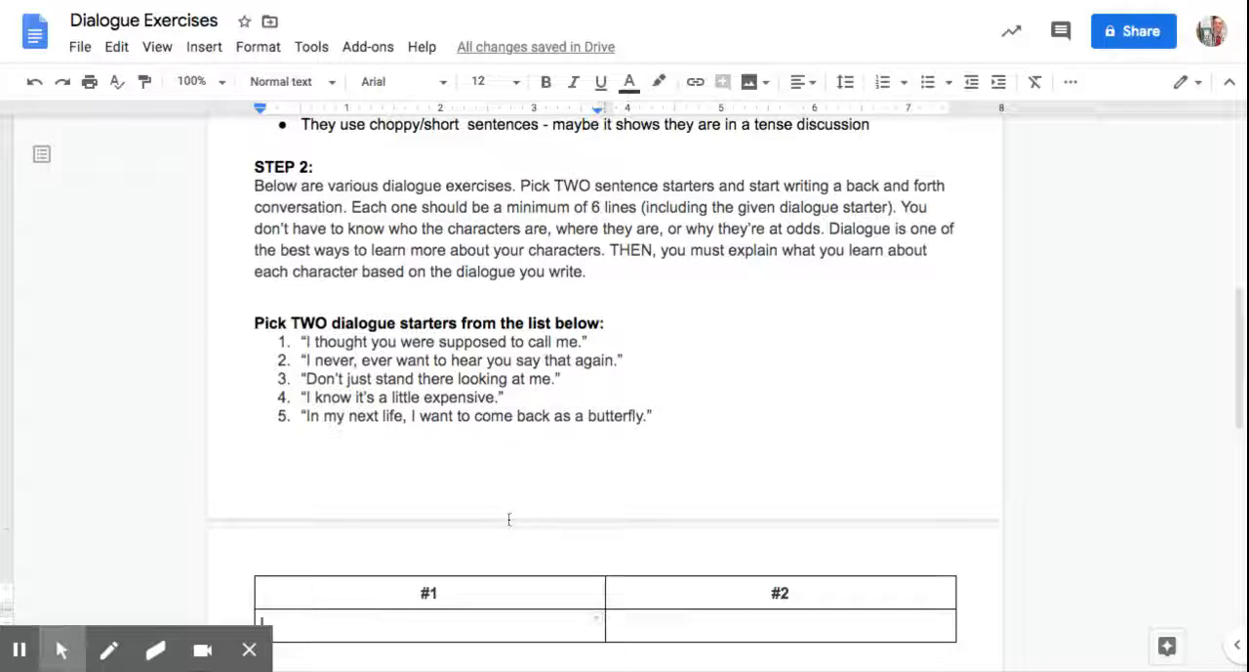
{"action": "mouse_move", "coordinate": [508, 525]}
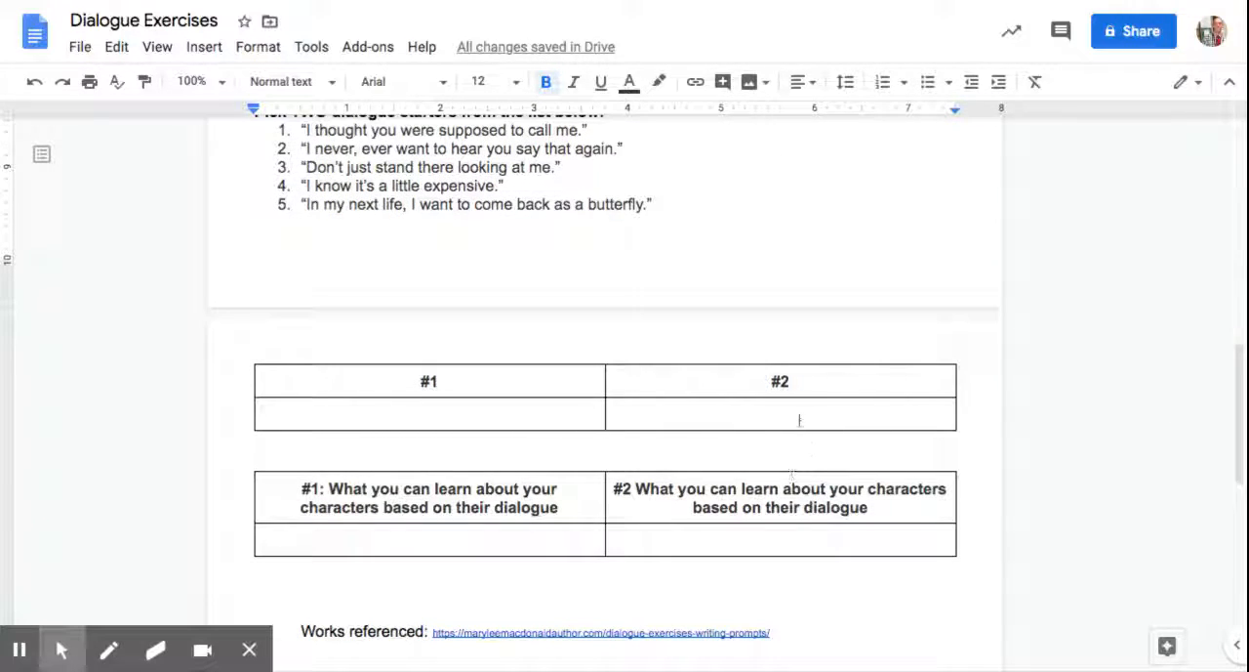
{"action": "scroll", "scroll_direction": "down", "scroll_amount": 3}
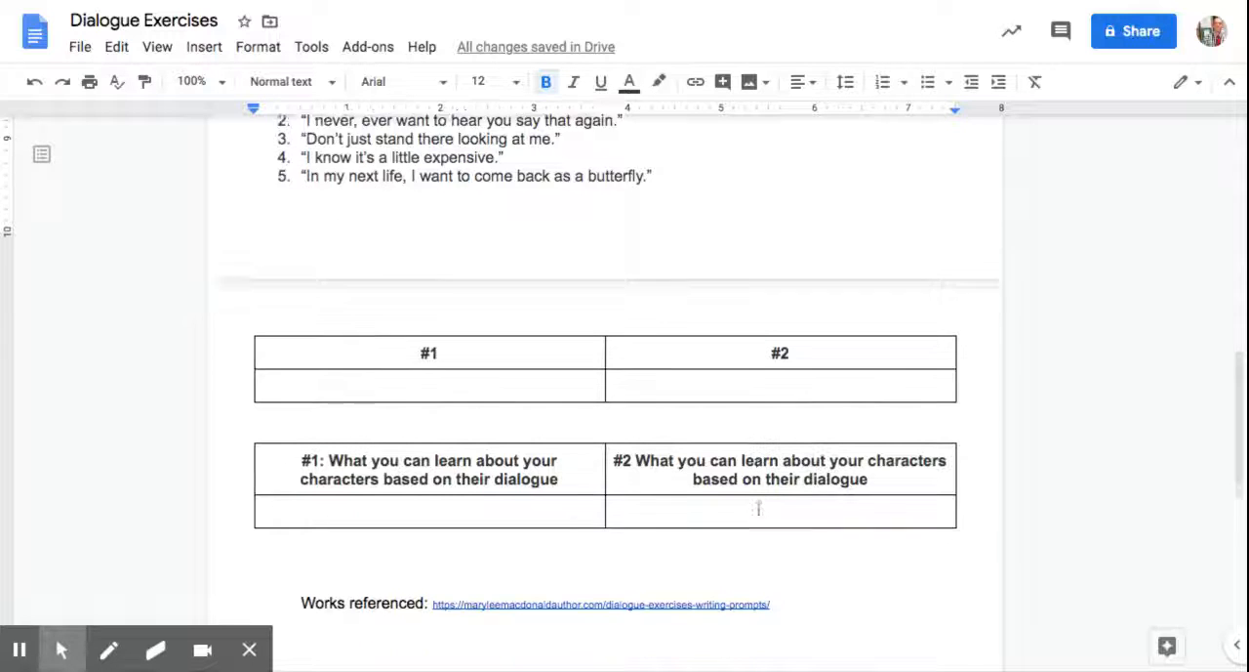
{"action": "scroll", "scroll_direction": "down", "scroll_amount": 3}
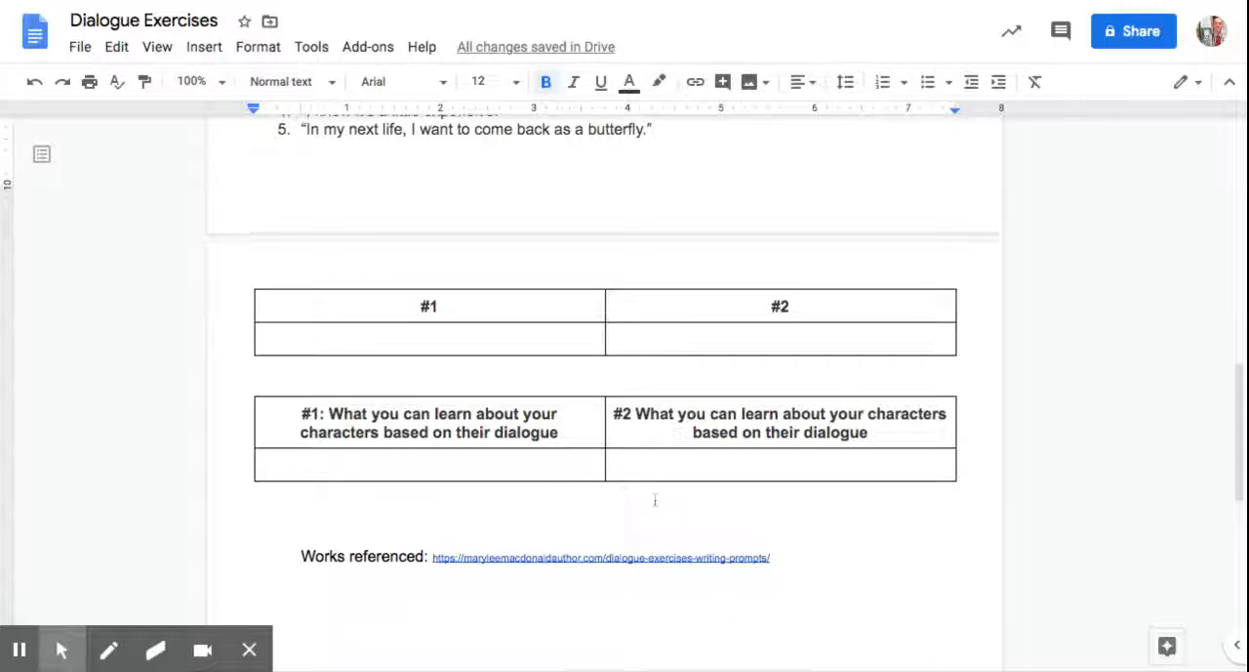
{"action": "scroll", "scroll_direction": "down", "scroll_amount": 3}
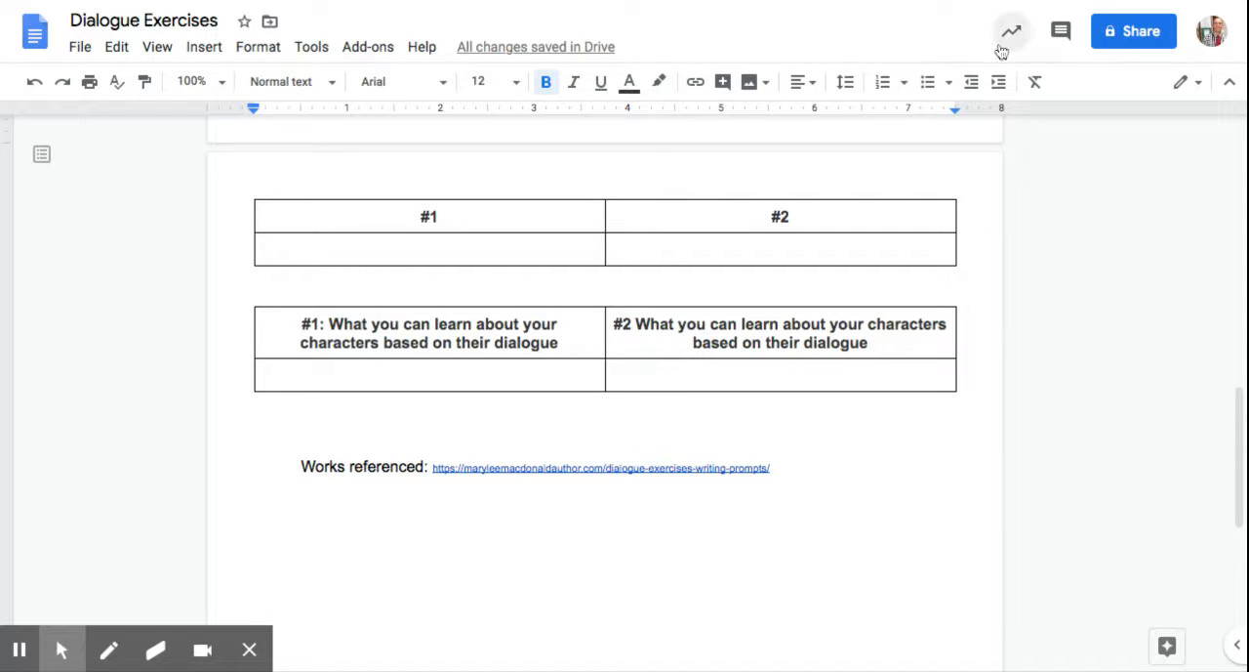
{"action": "mouse_move", "coordinate": [1012, 30]}
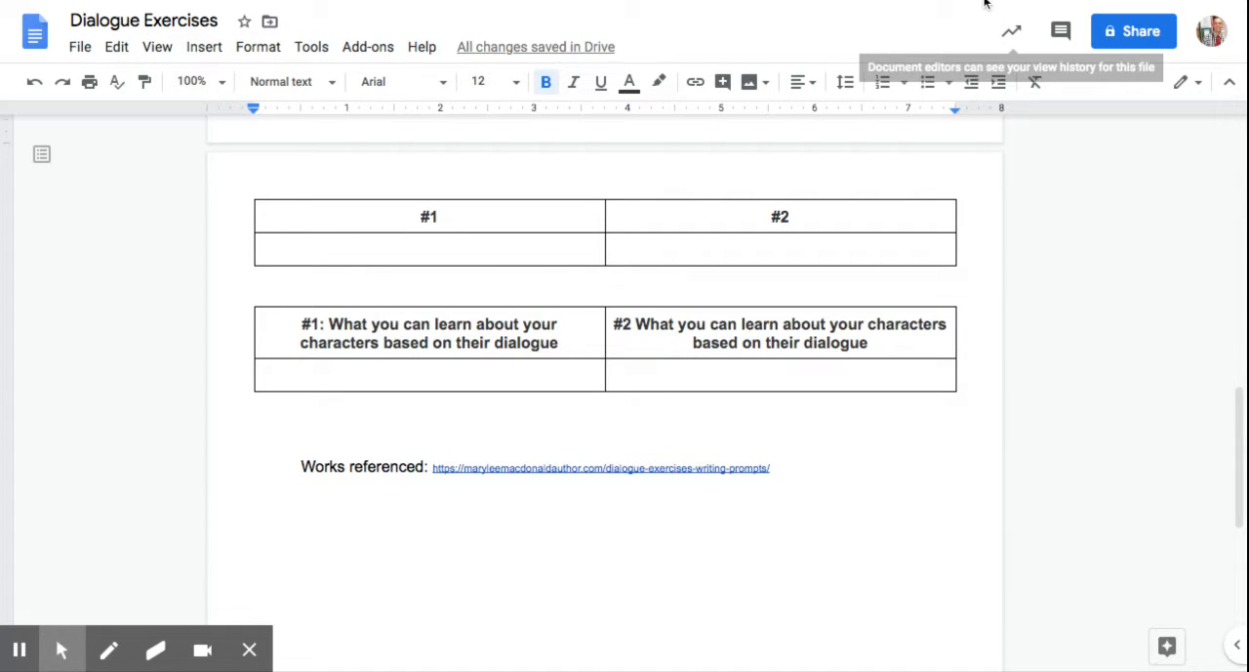